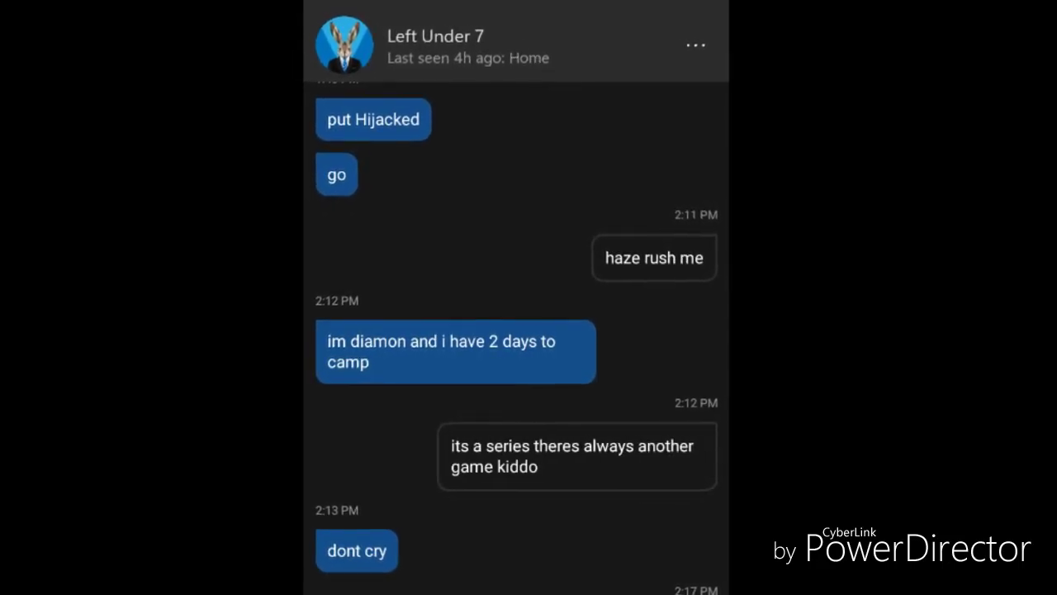
{"action": "scroll", "scroll_direction": "down", "scroll_amount": 3}
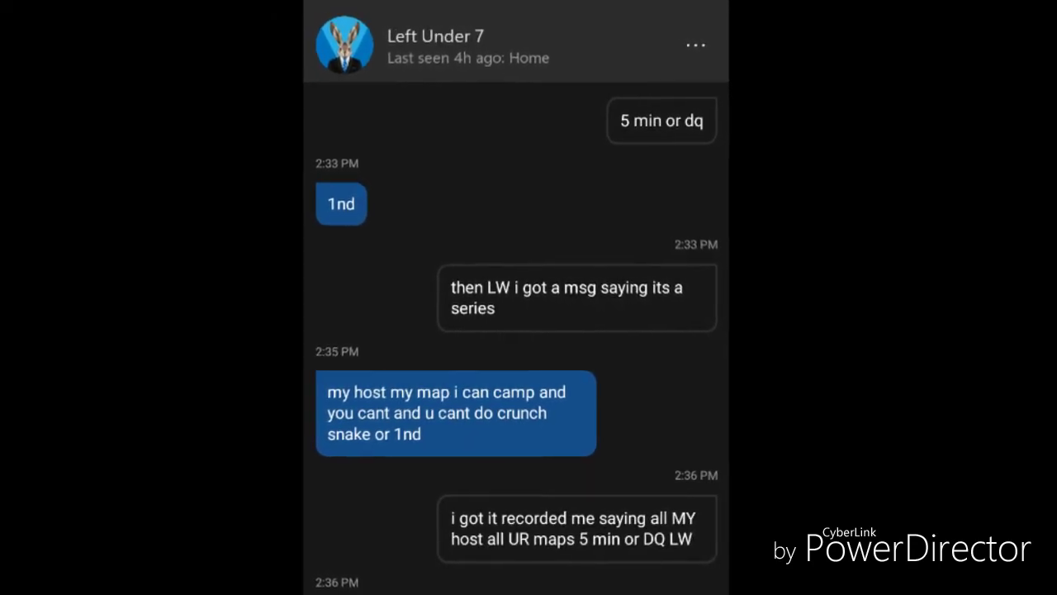
{"action": "scroll", "scroll_direction": "down", "scroll_amount": 3}
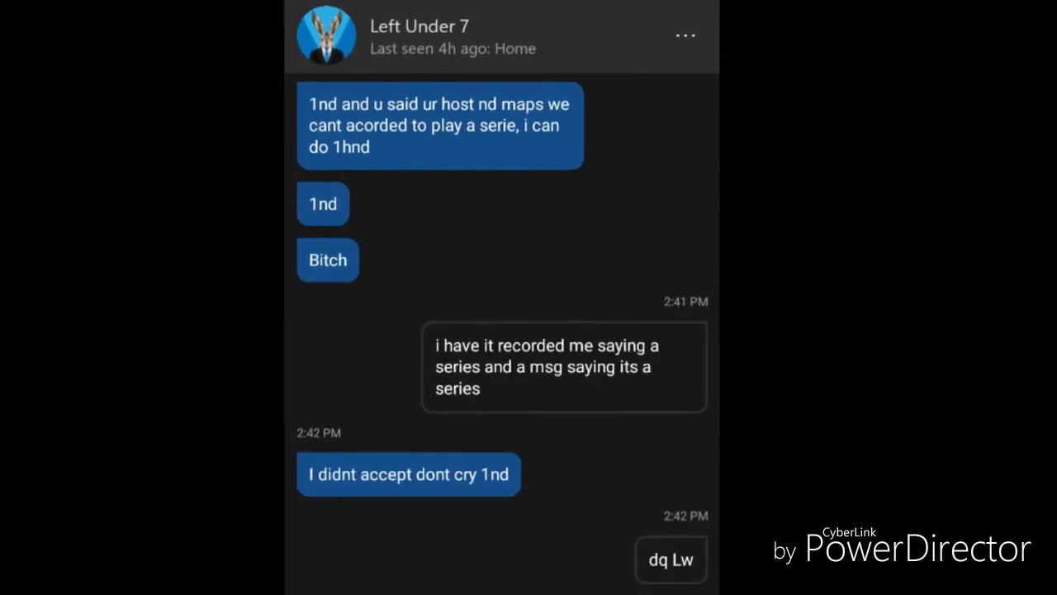